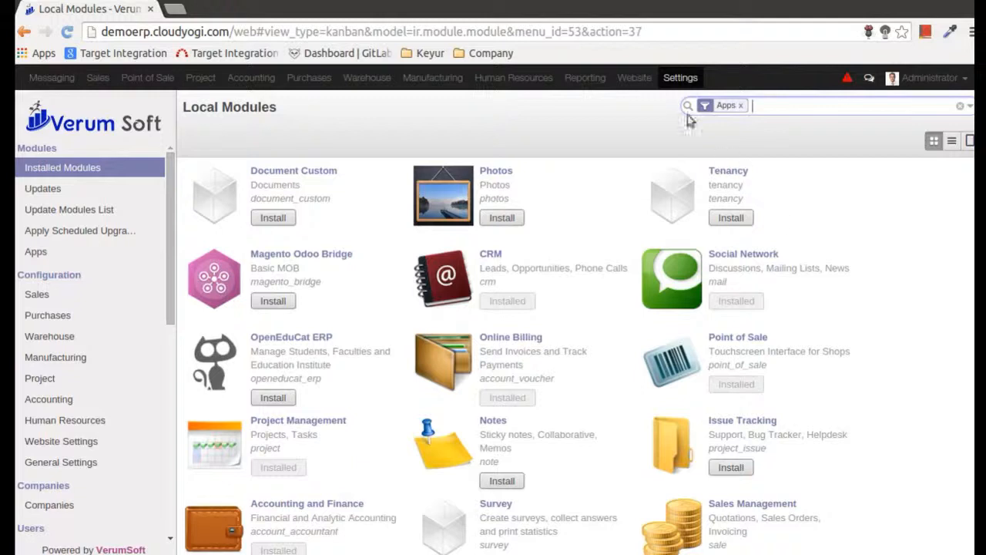
Step: Search all local modules for 'paymen' and confirm SagePay Integration shows as Installed
click(680, 77)
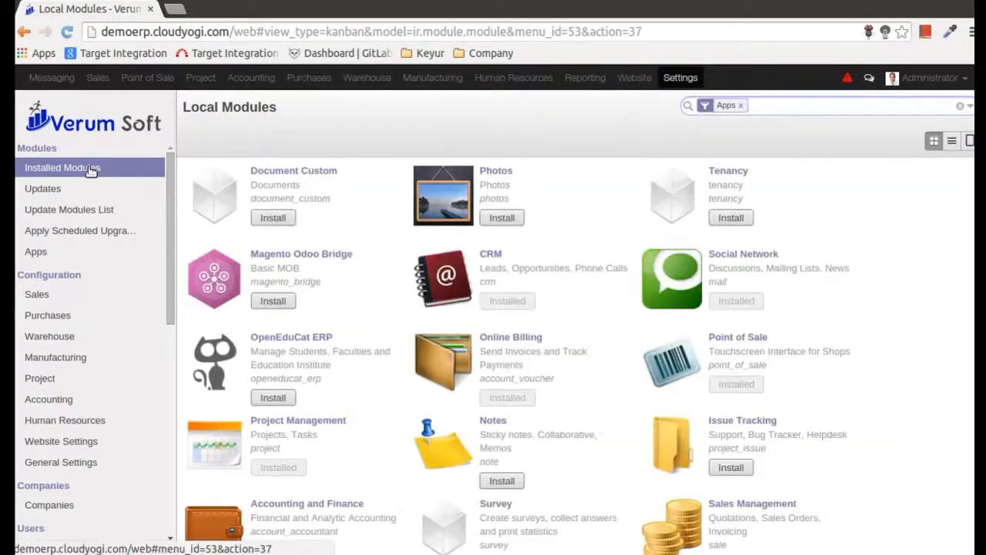
click(741, 104)
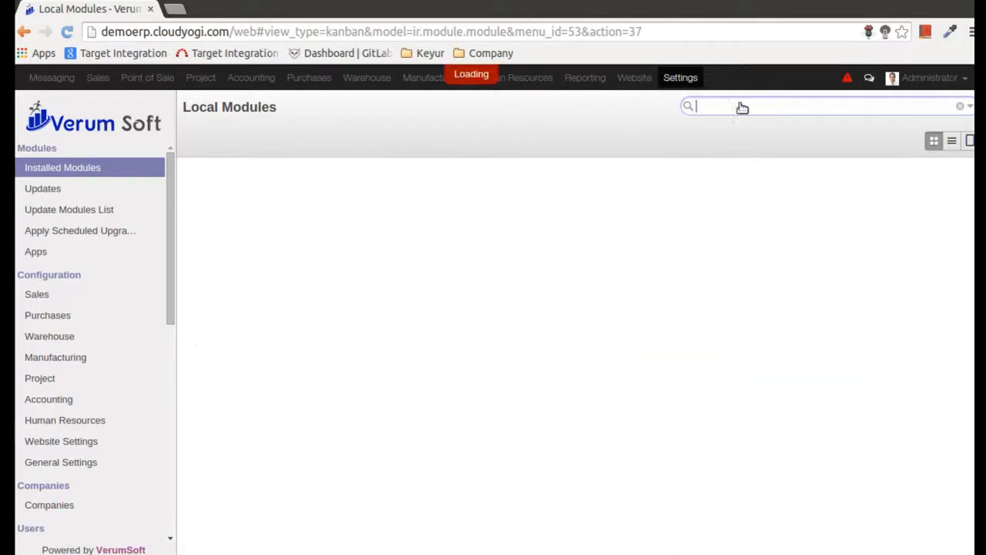
text(paymen)
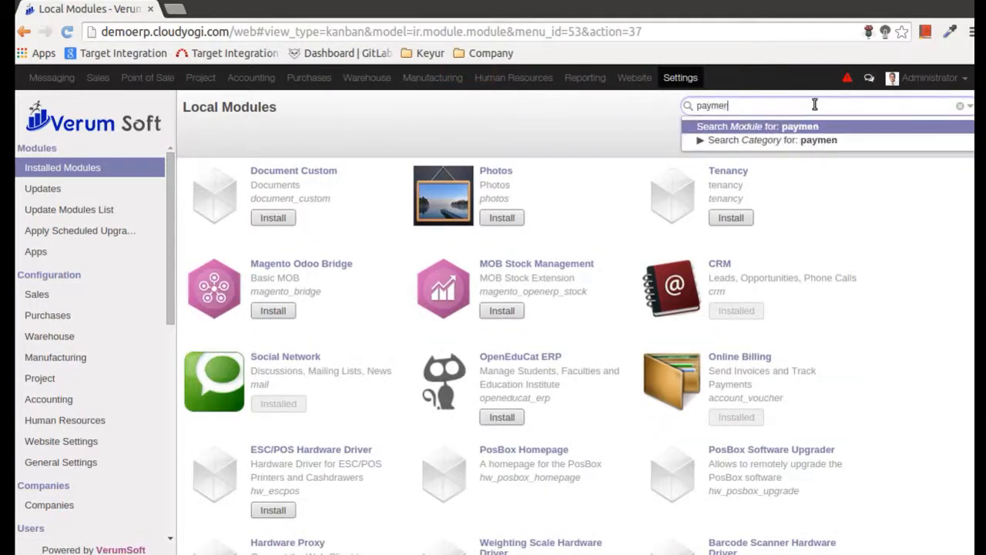
click(757, 126)
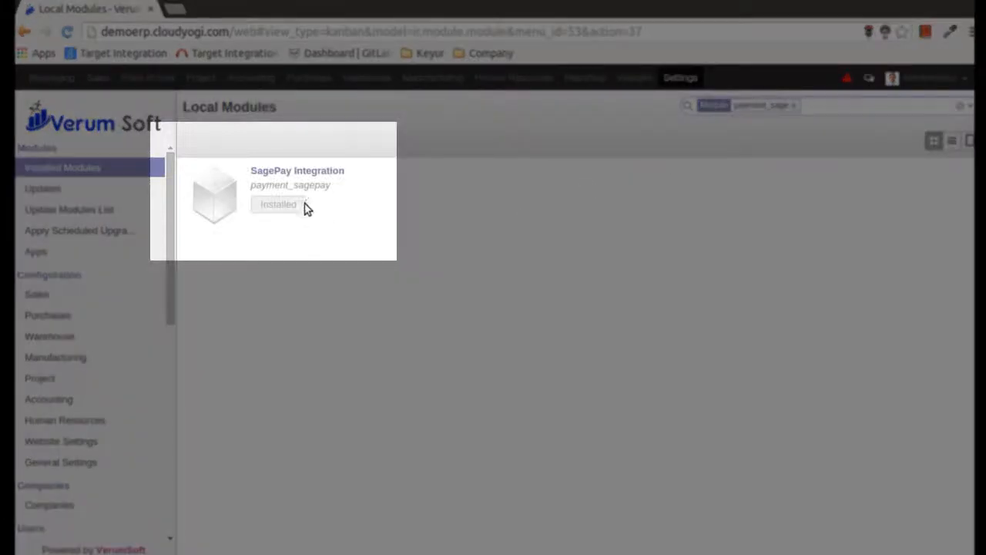
mouse_move(171, 244)
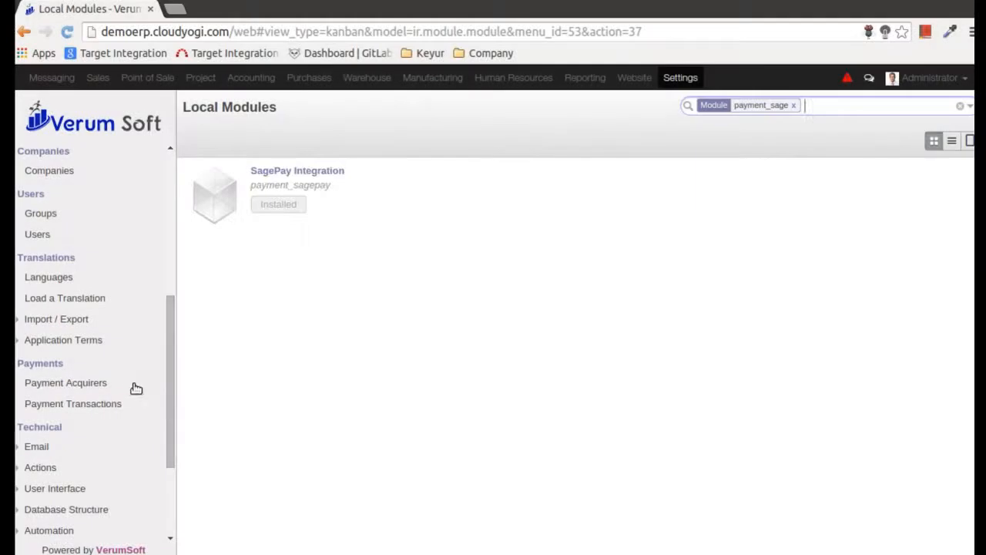
Step: Review the Sagepay acquirer record, keeping Environment on Test with VPS Protocol 3.00
click(65, 382)
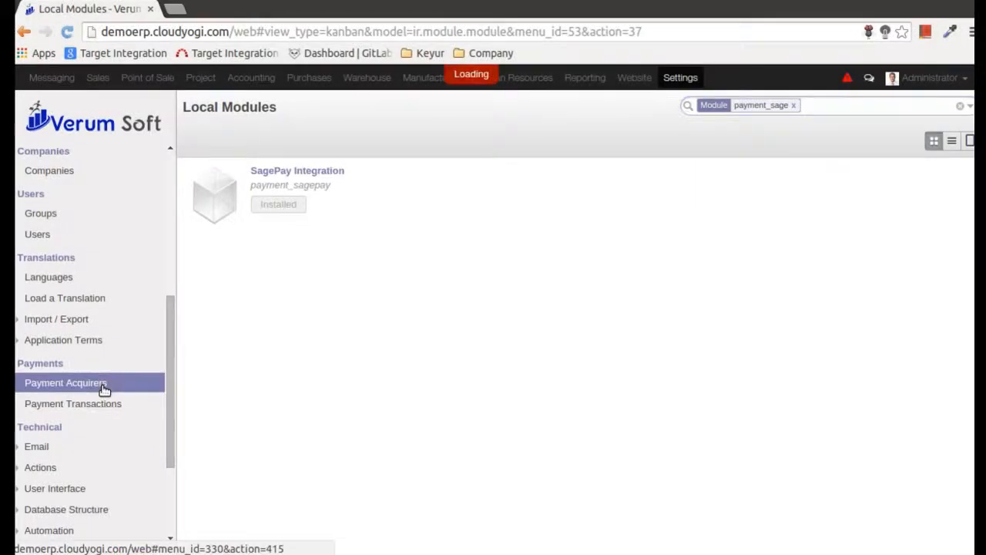
click(65, 383)
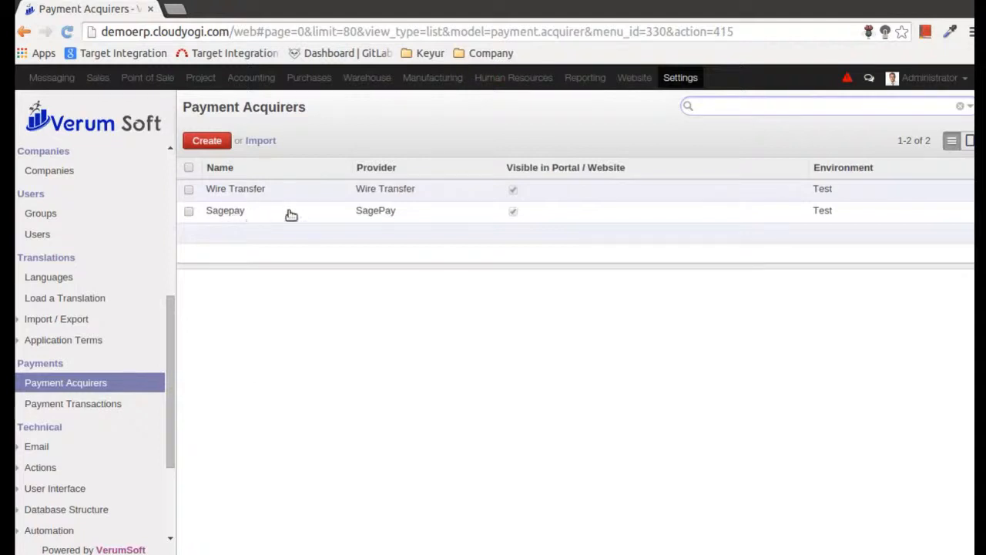
click(225, 209)
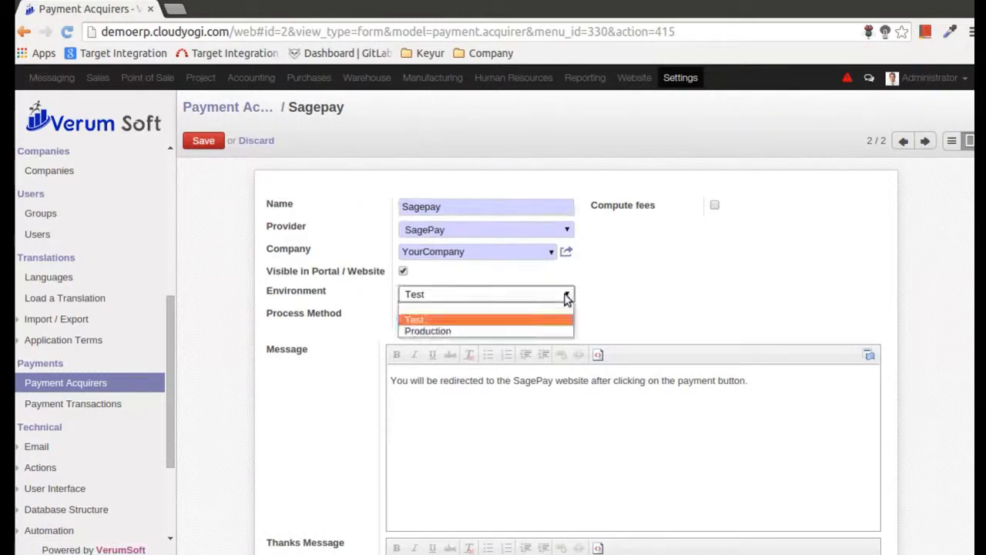
click(413, 319)
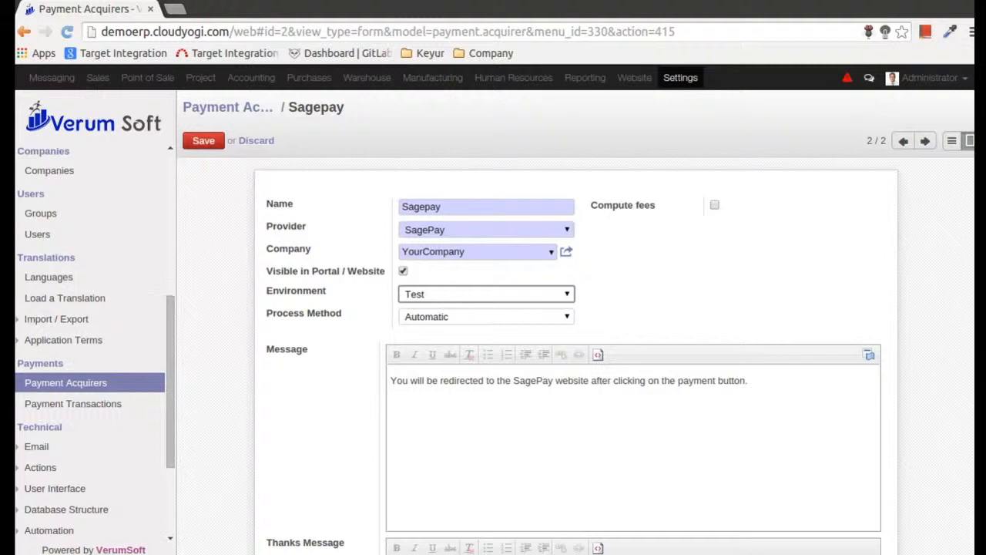
scroll(down, 3)
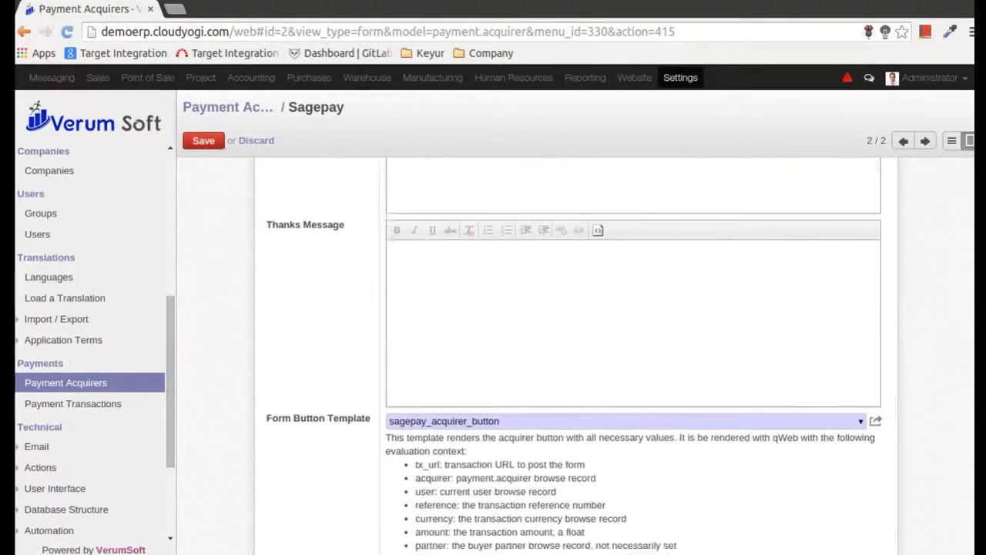
scroll(down, 3)
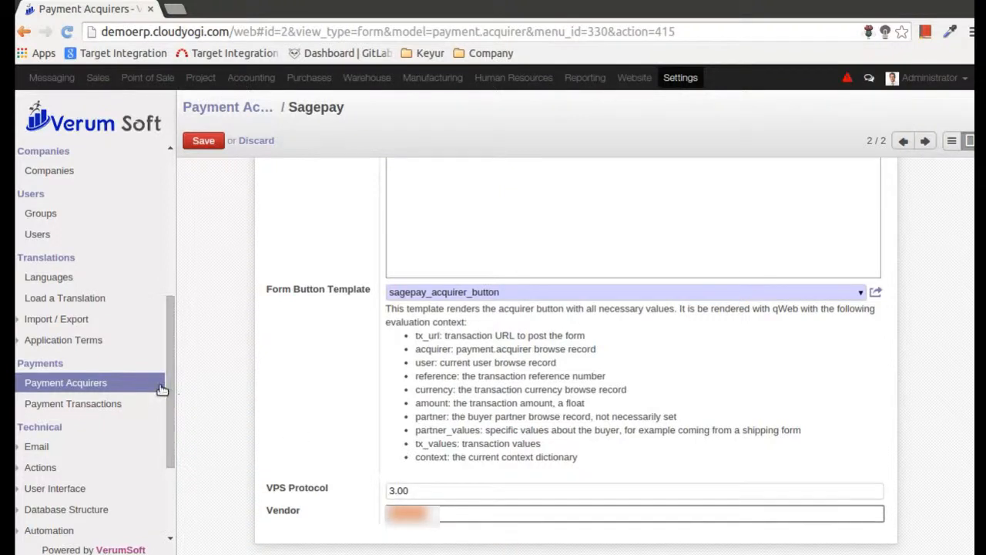
mouse_move(635, 77)
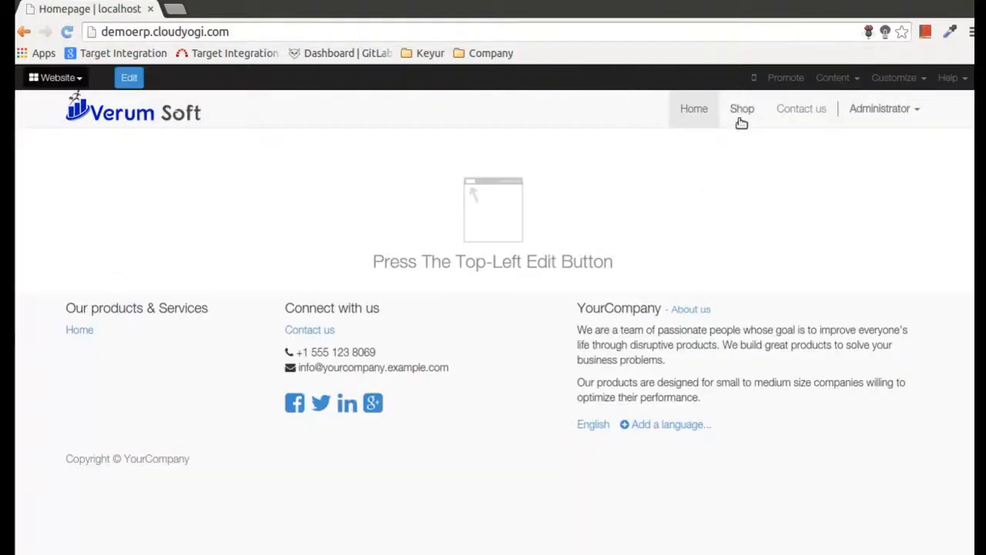
Step: Add one iPad Mini from the shop to the cart (320.00 € total) and start checkout
click(742, 108)
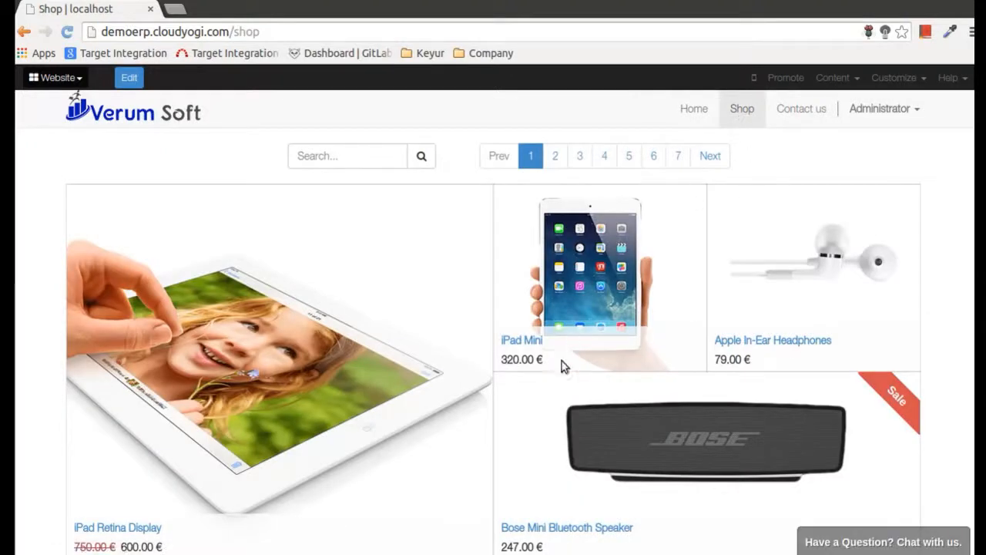
click(589, 277)
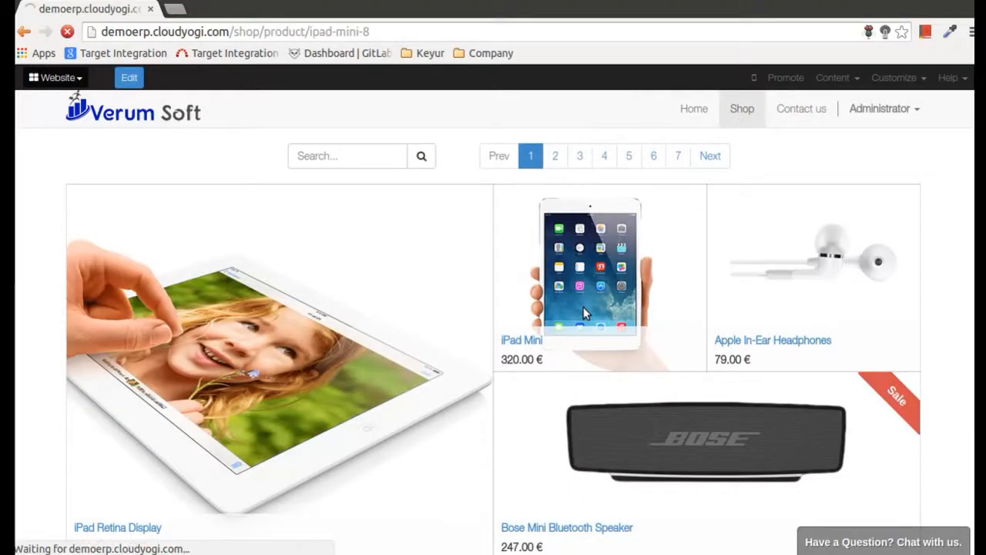
click(589, 270)
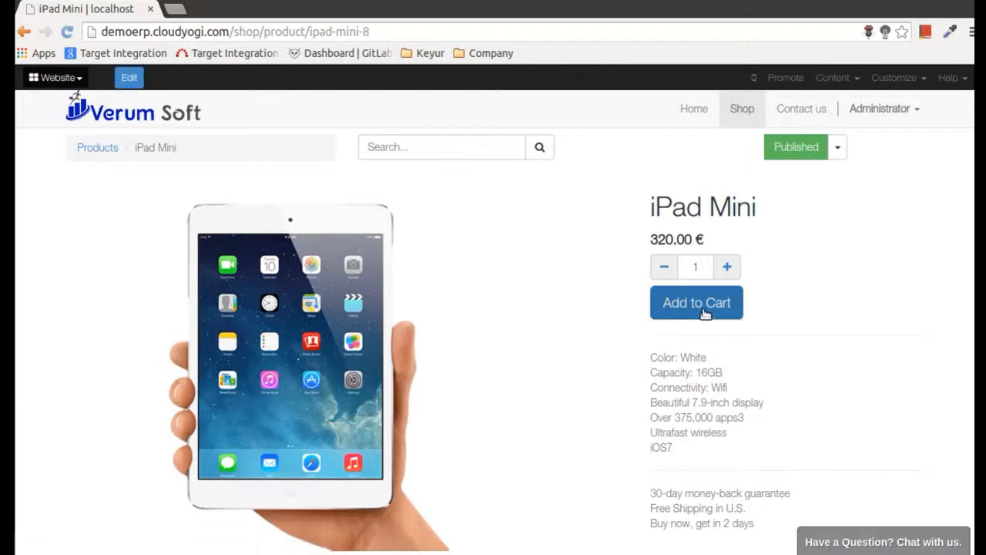
click(696, 302)
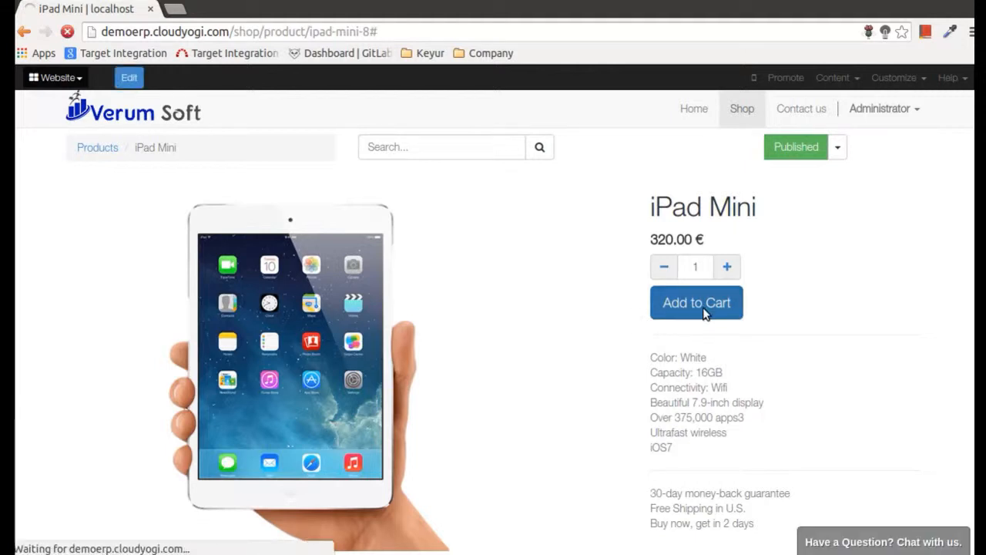
click(696, 302)
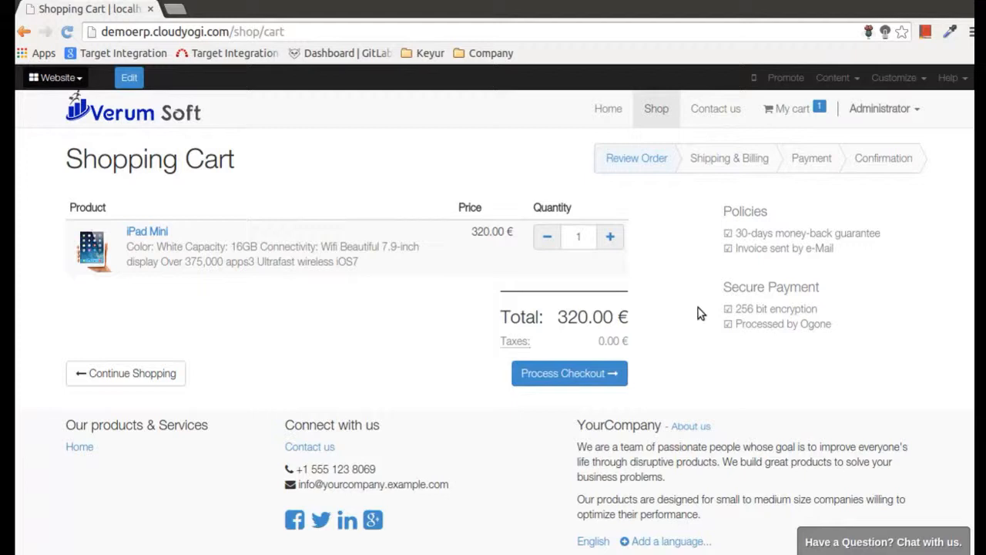
mouse_move(561, 252)
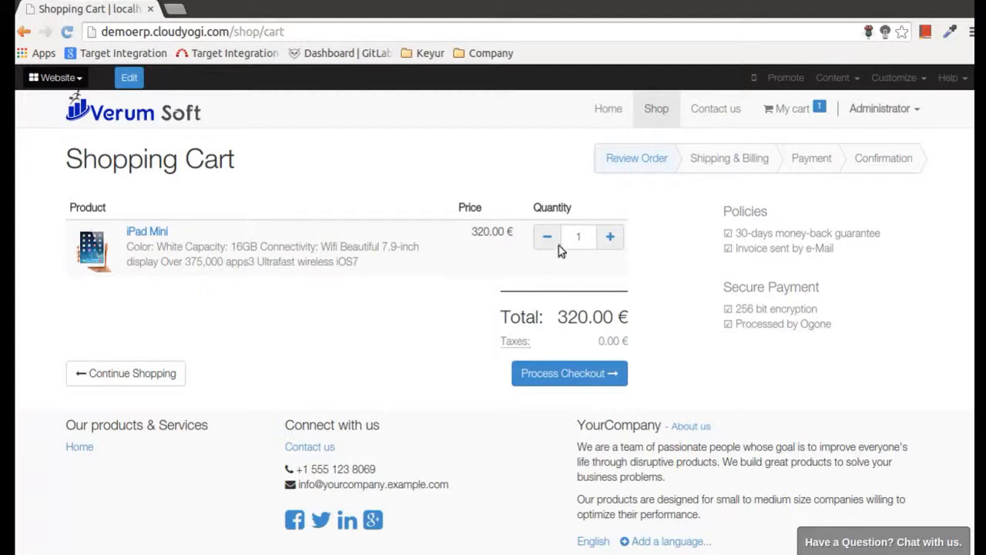
click(569, 372)
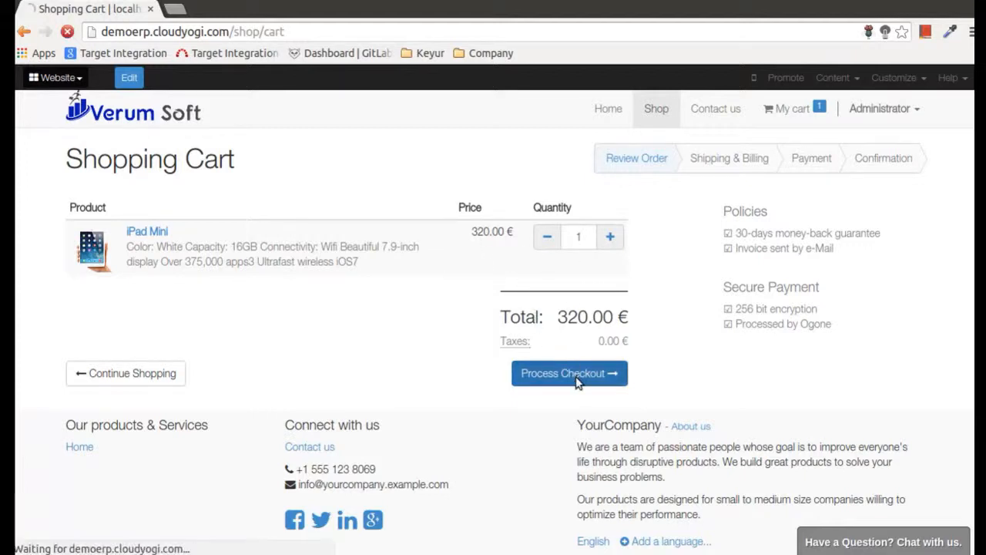
Step: Confirm the billing and shipping address on the checkout page
click(569, 373)
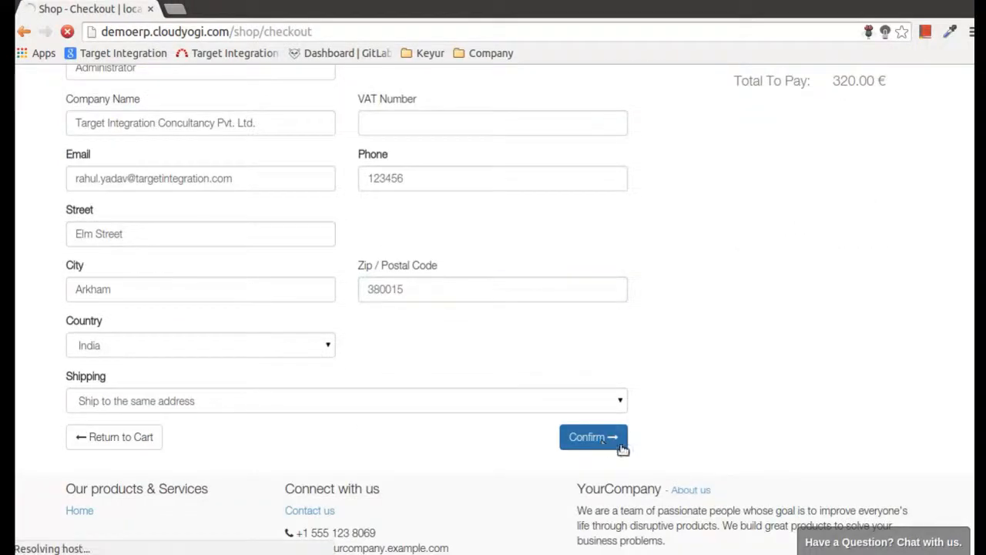
click(593, 438)
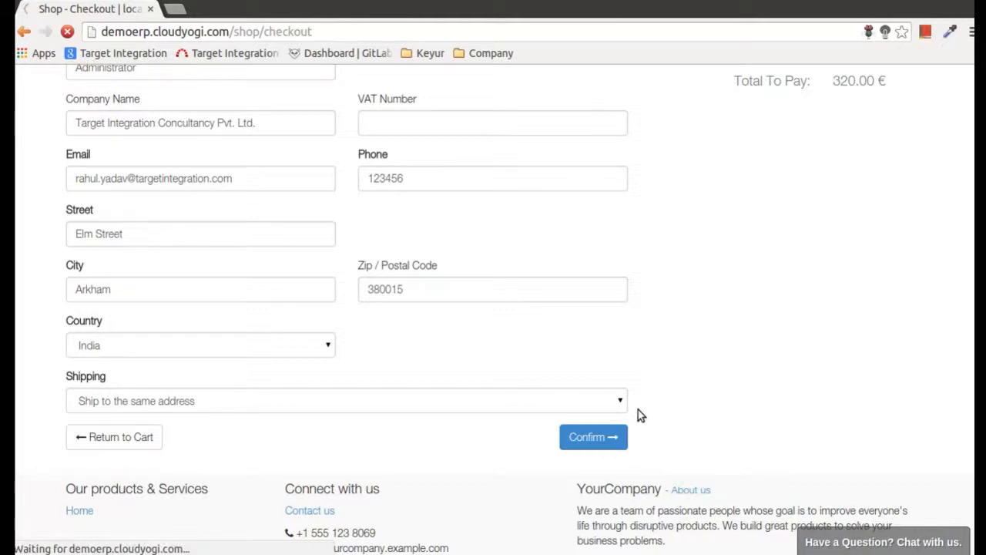
click(594, 437)
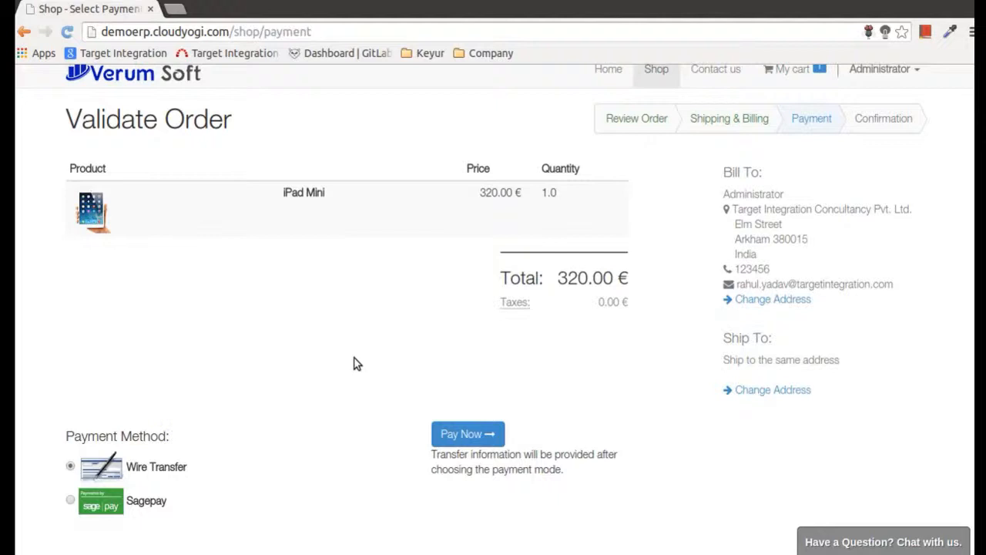
scroll(down, 3)
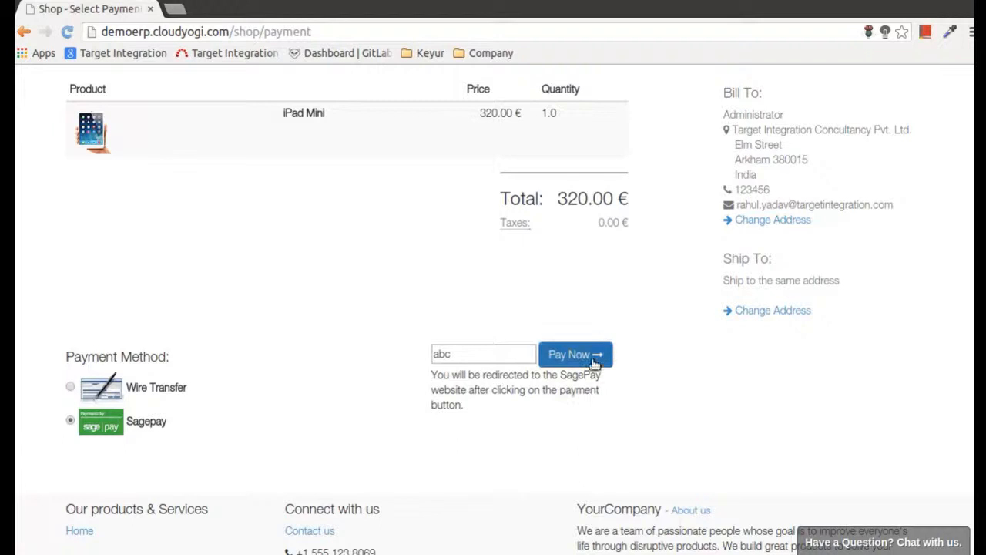
Step: Choose Sagepay as payment method and send the order to SagePay with Pay Now
click(575, 355)
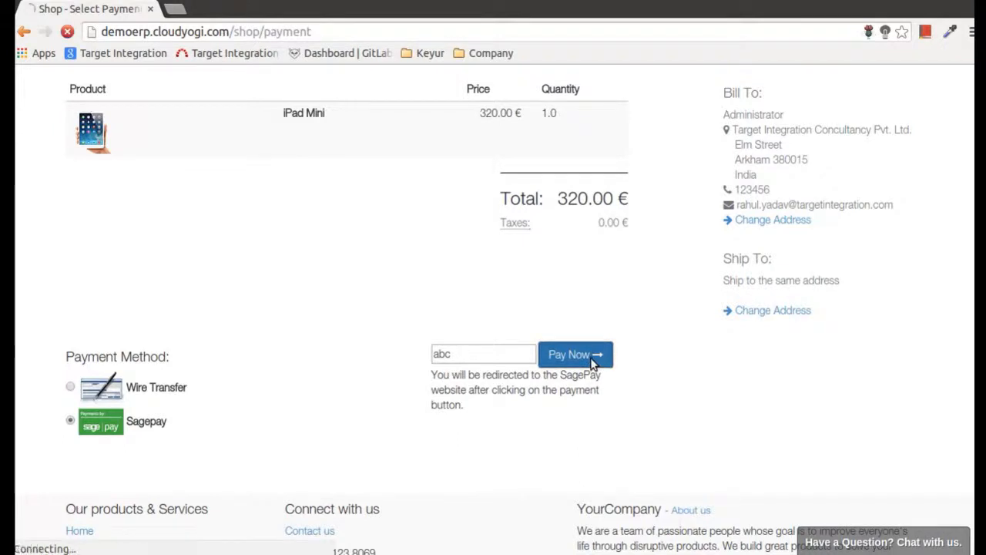
click(574, 355)
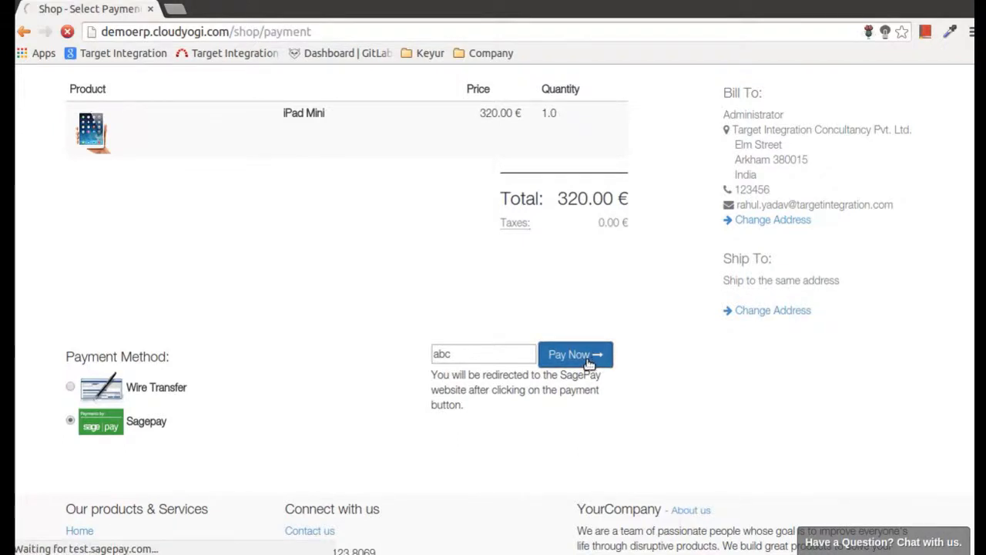
click(575, 354)
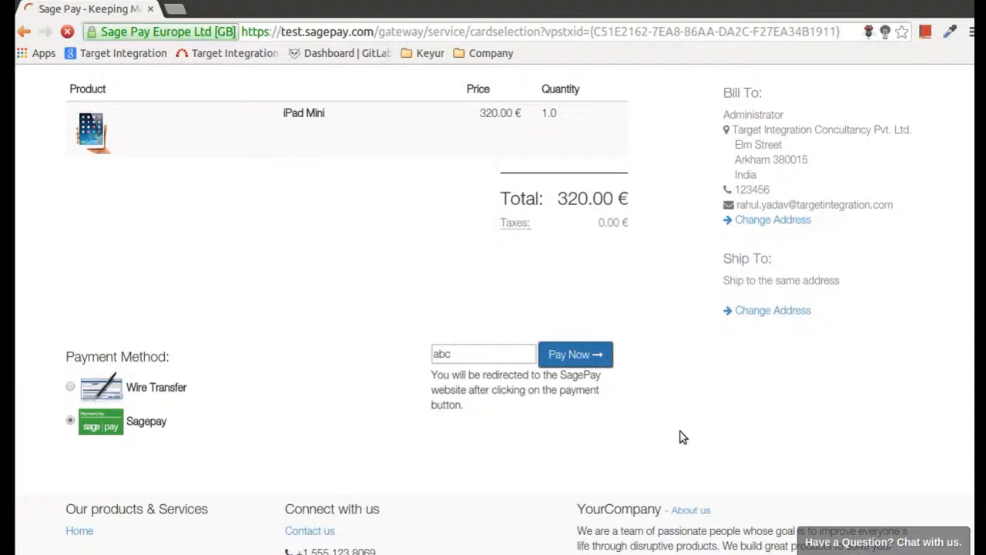
click(575, 354)
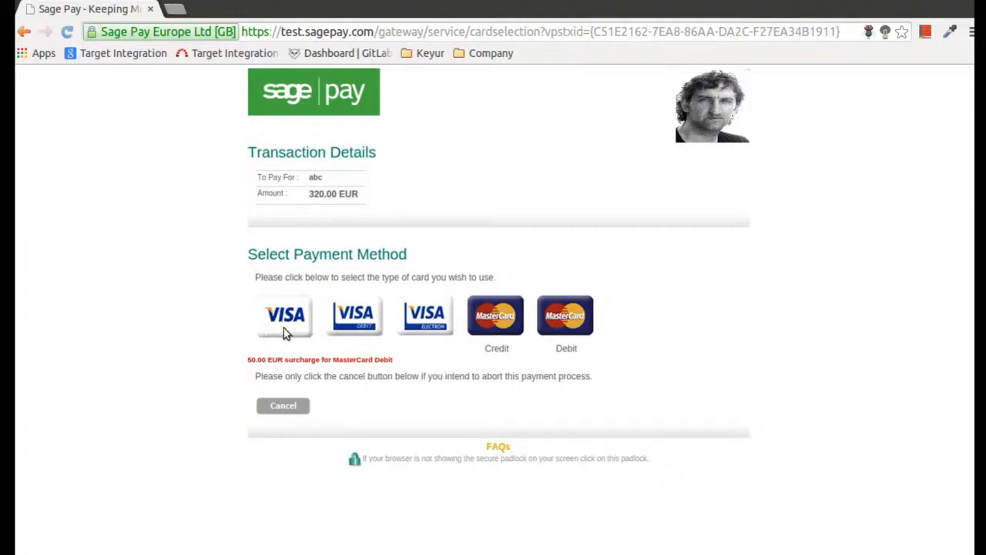
click(284, 314)
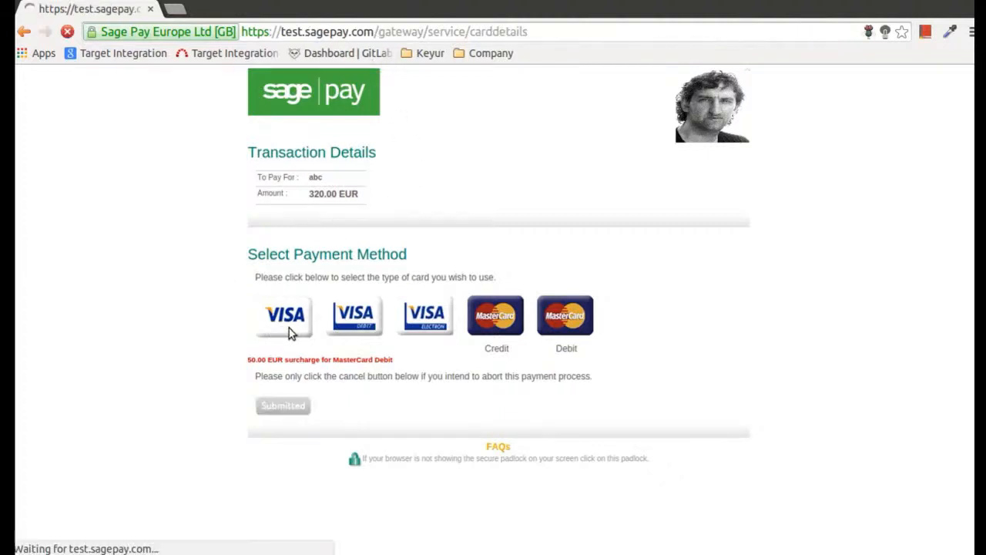
click(283, 314)
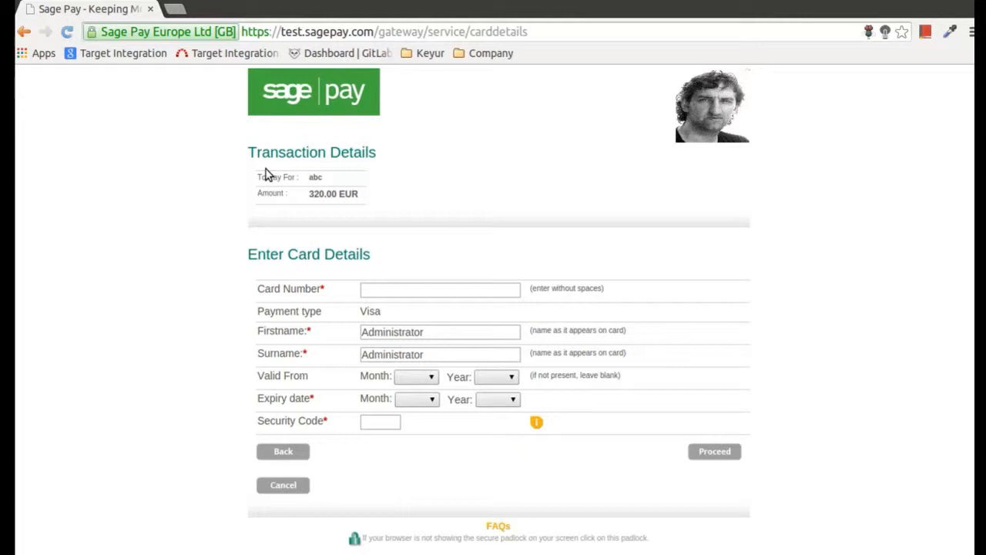
text(4929000005559)
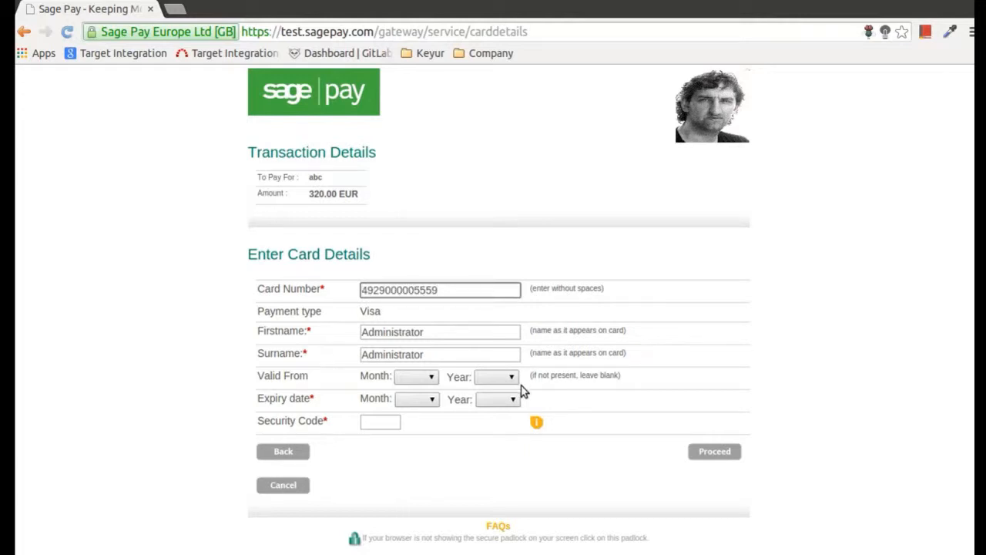
click(416, 398)
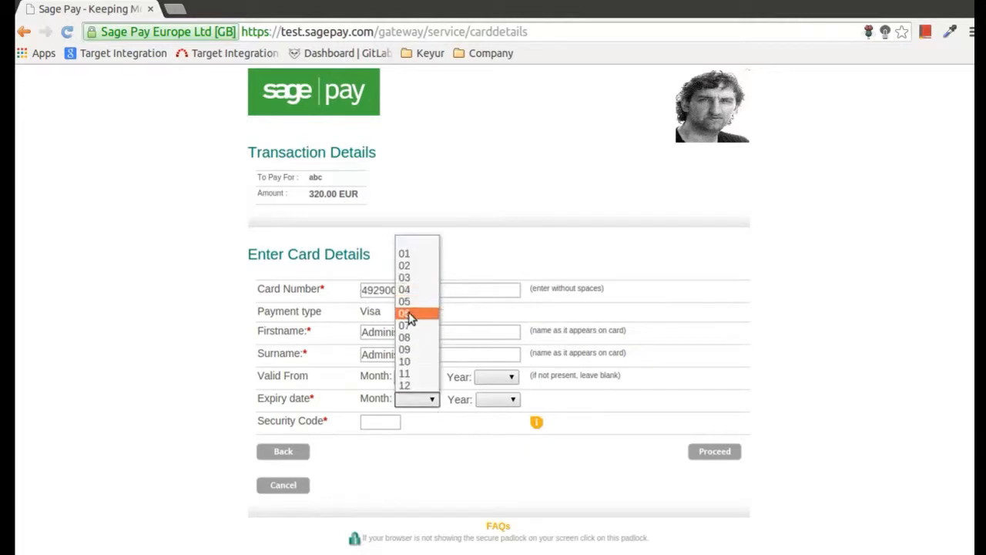
click(403, 313)
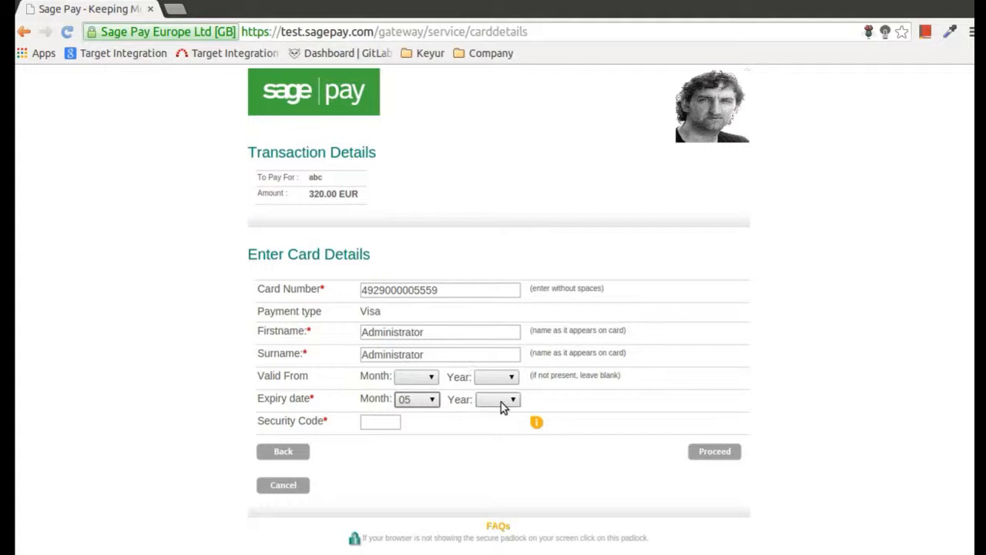
click(498, 399)
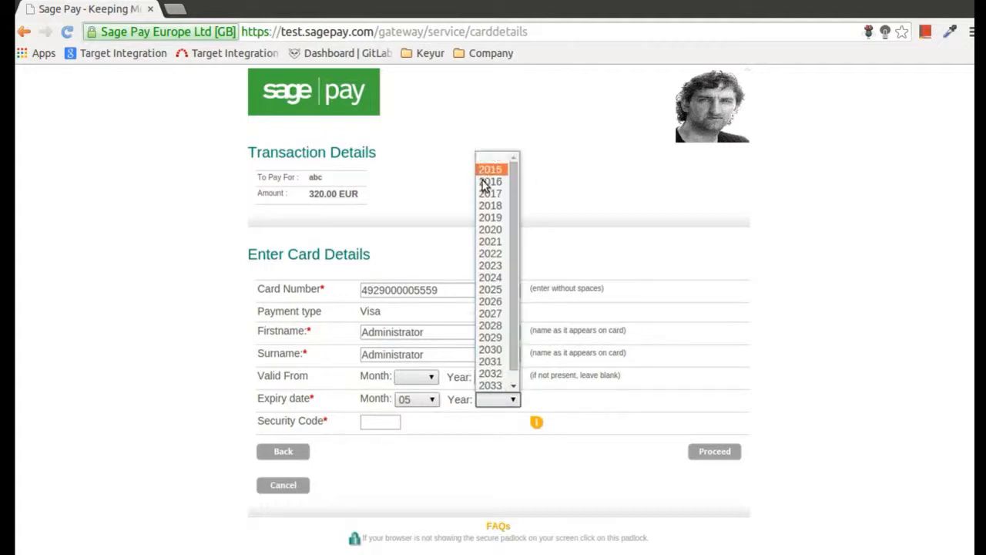
click(490, 182)
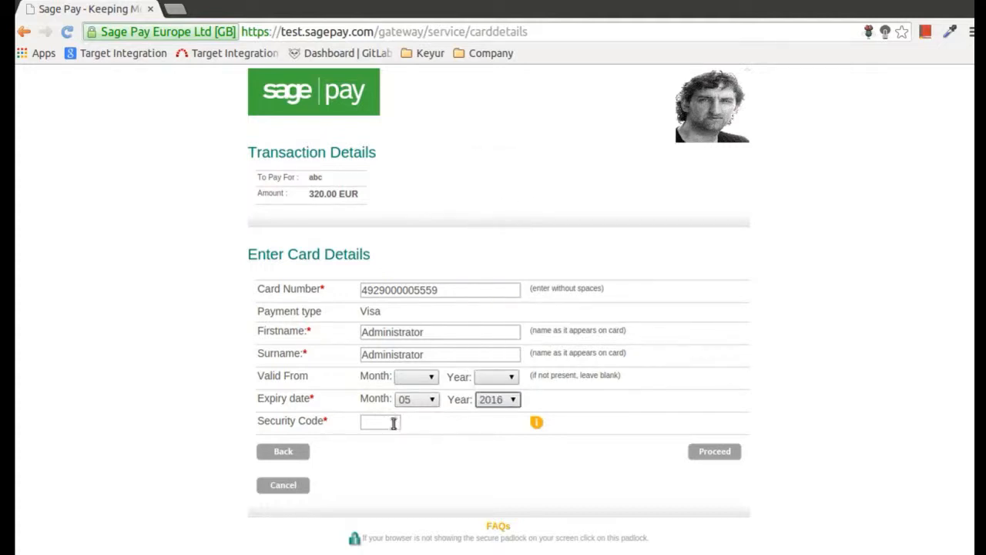
text(123)
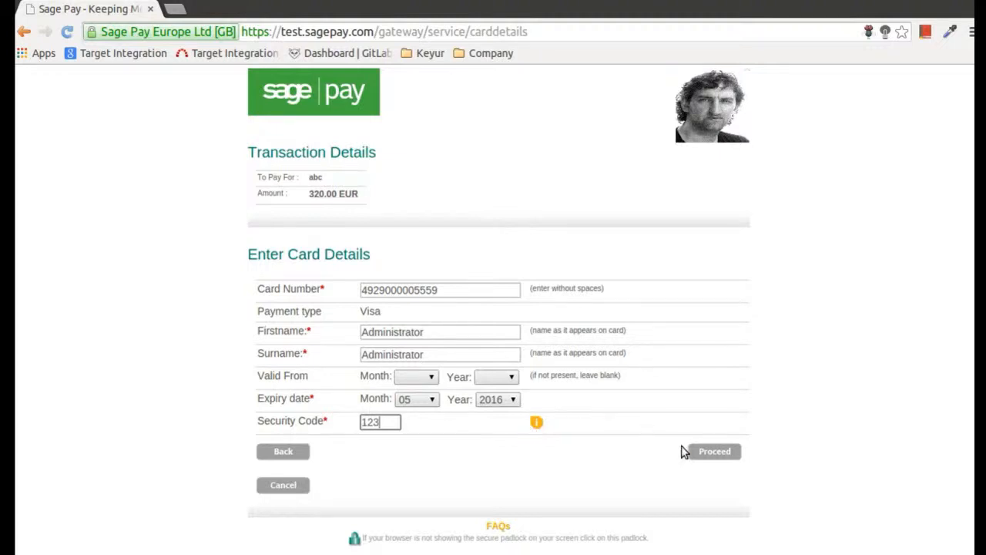
click(715, 450)
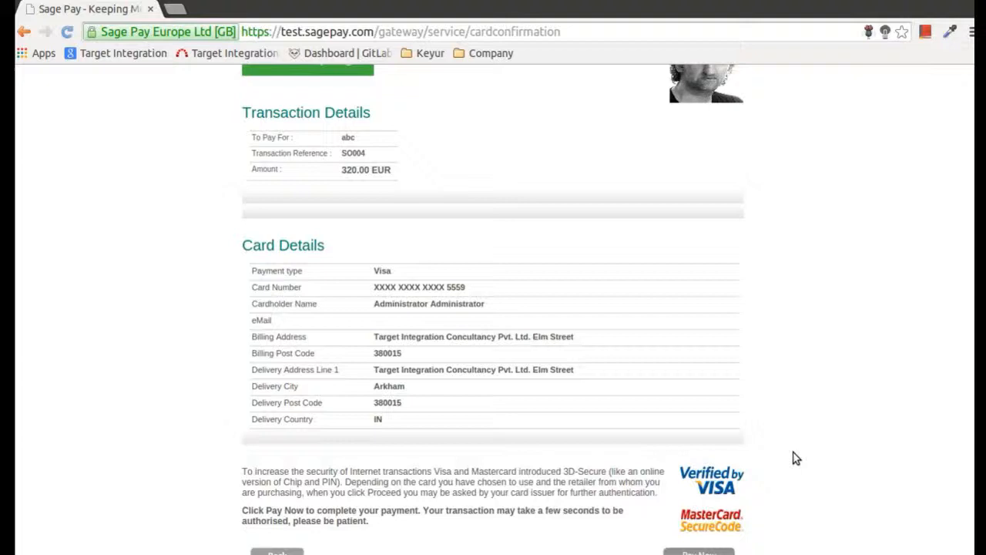
Step: Accept the card confirmation and submit the 320.00 EUR payment with Pay Now
scroll(down, 3)
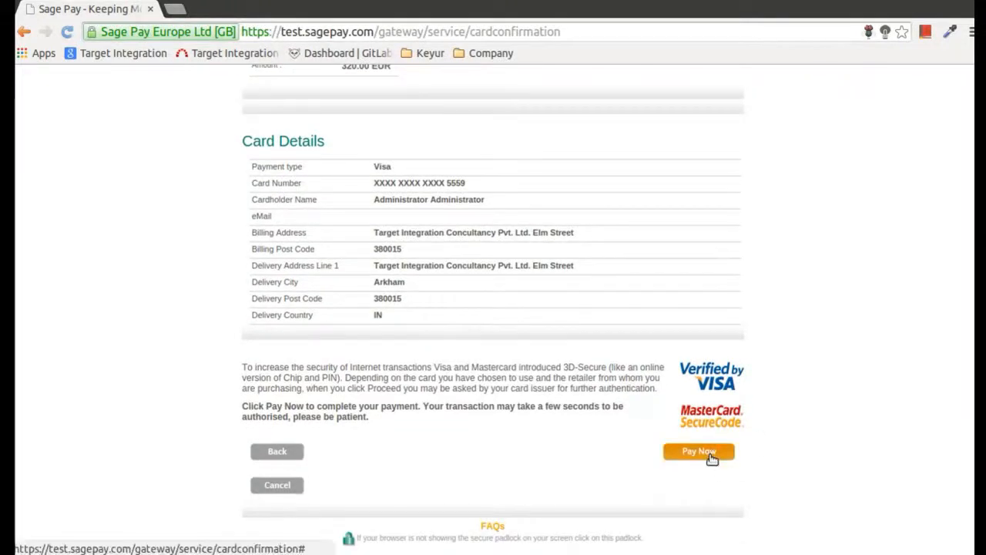
click(698, 450)
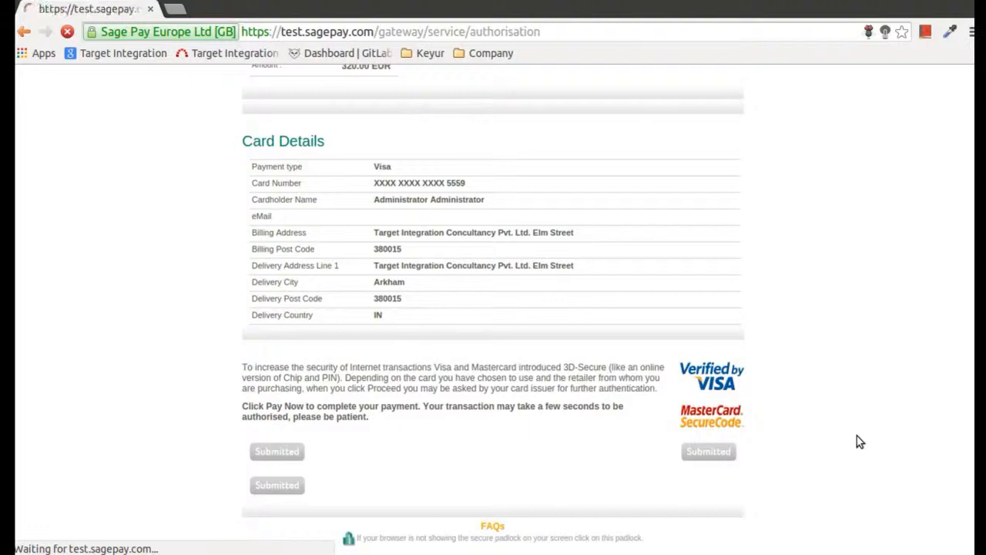